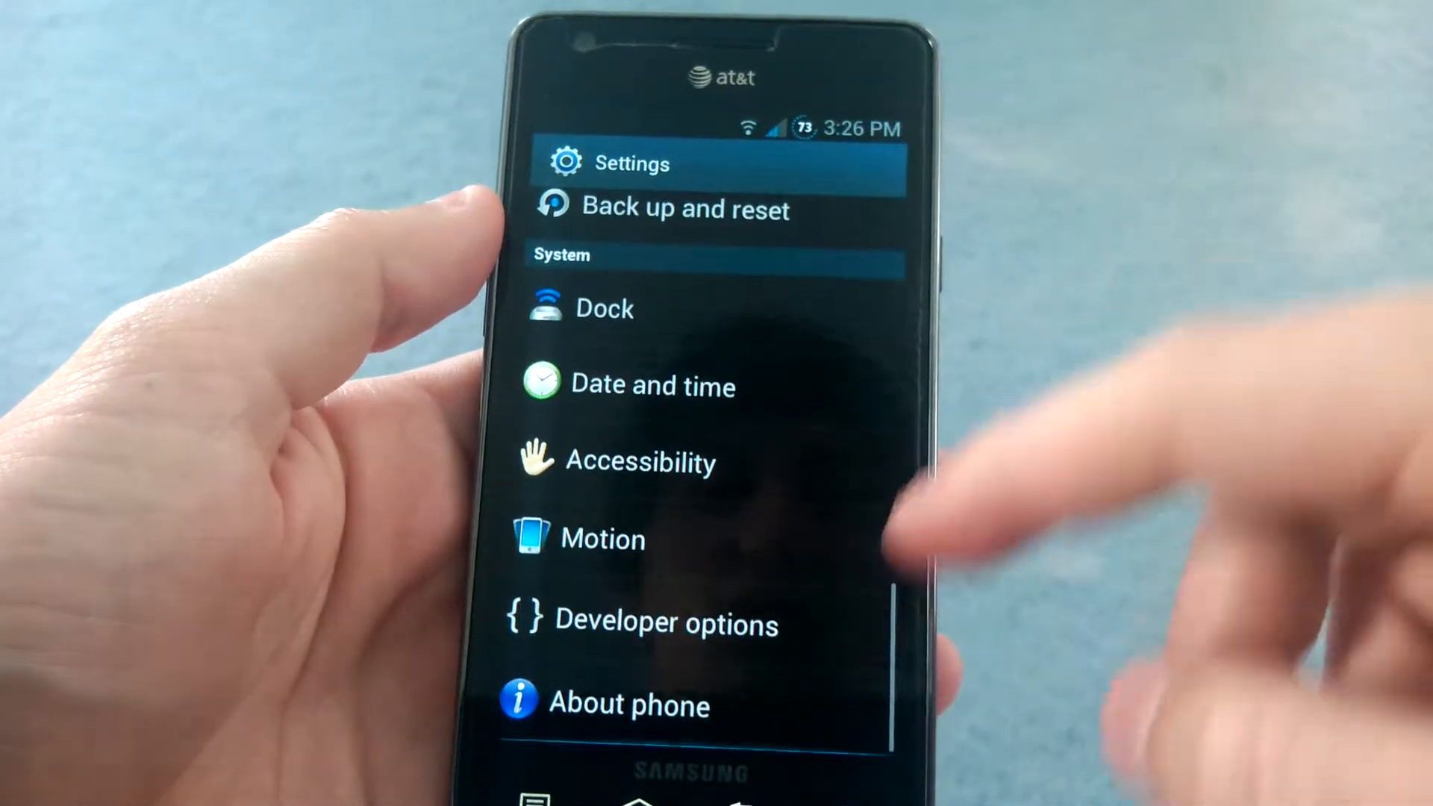
Open About phone in Settings to check the installed ROM and build version.
{"action": "left_click", "coordinate": [627, 704]}
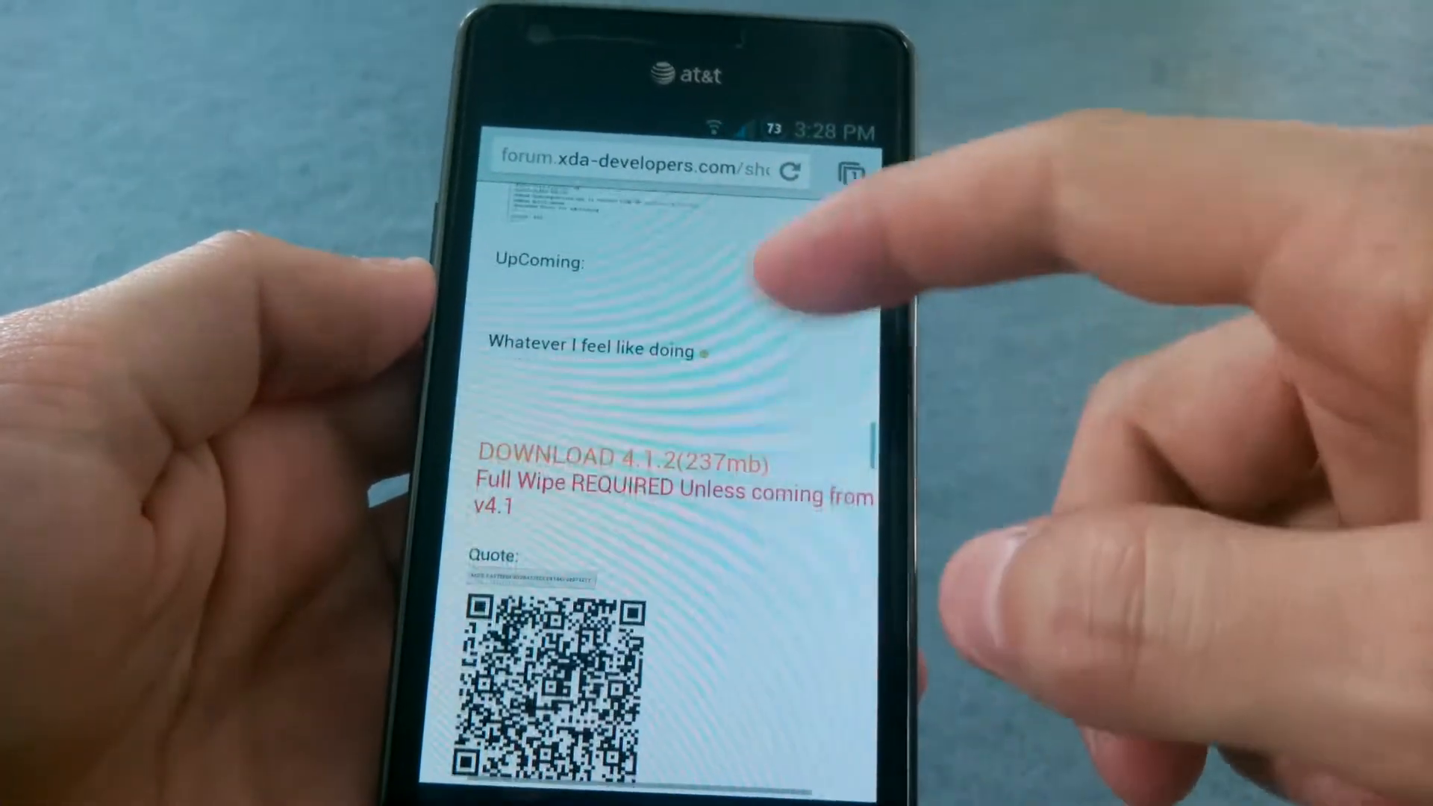
Scroll the SHOstock2 XDA post past the DOWNLOAD 4.1.2 (237mb) link to the install instructions.
{"action": "scroll", "scroll_direction": "down", "scroll_amount": 3}
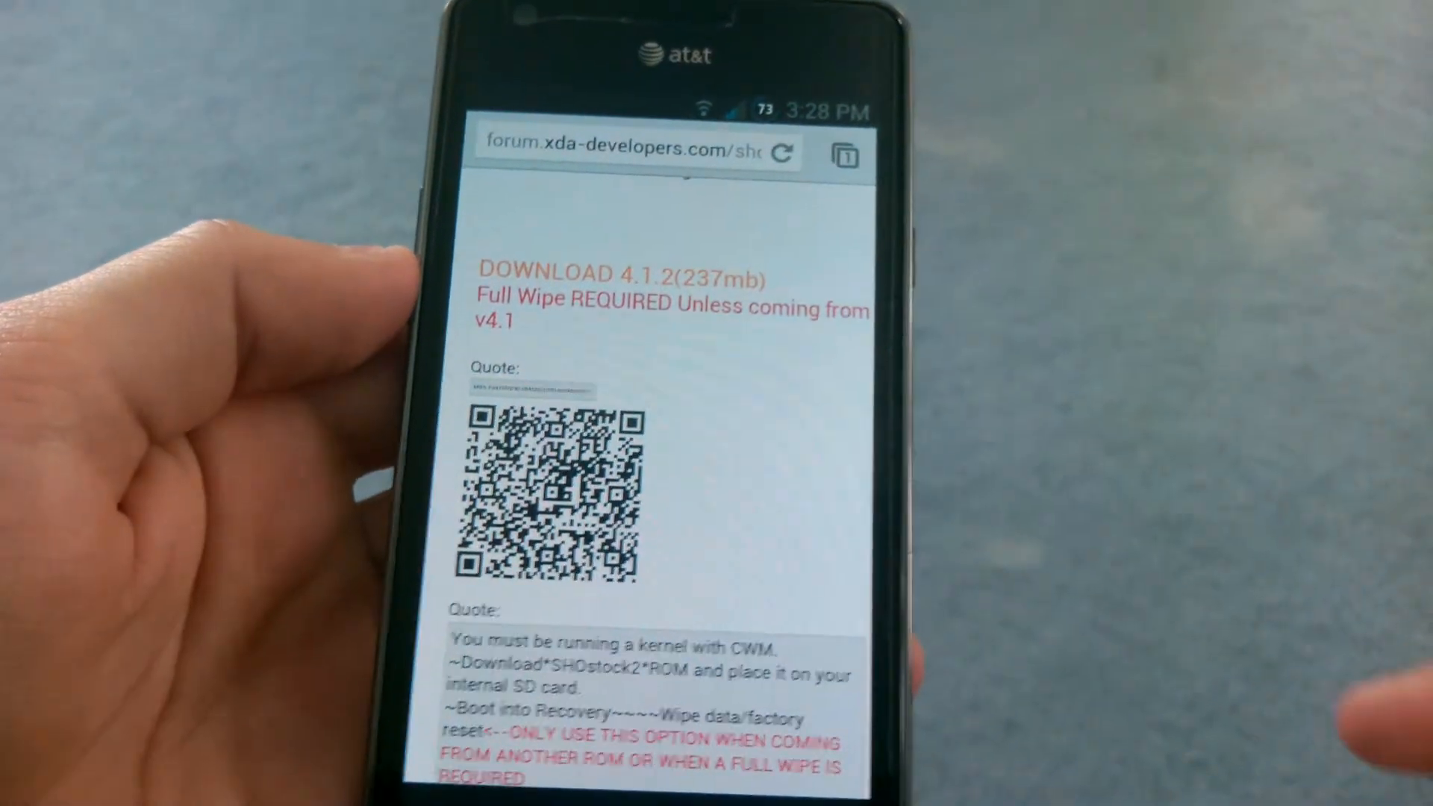